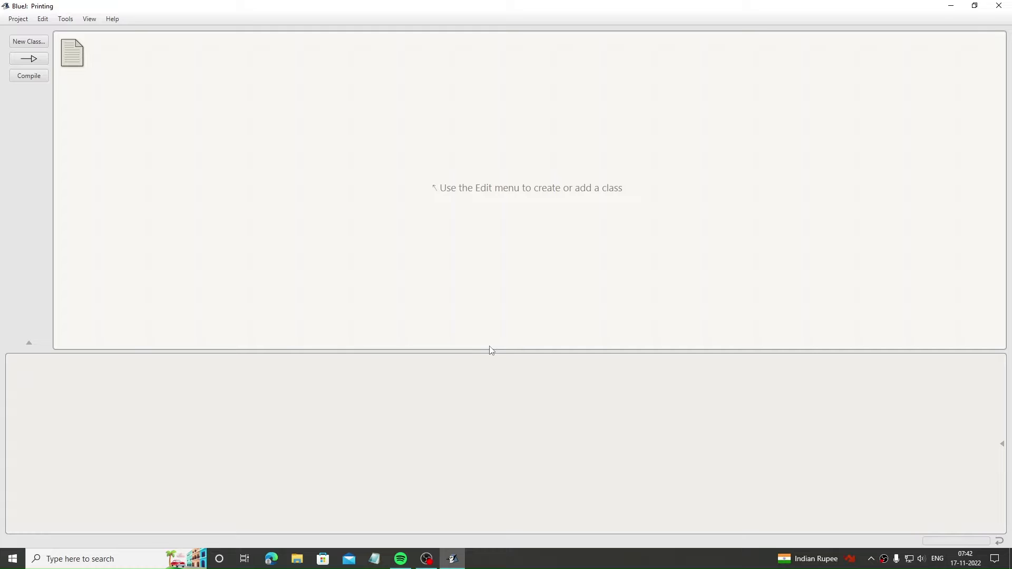
pyautogui.moveTo(125, 90)
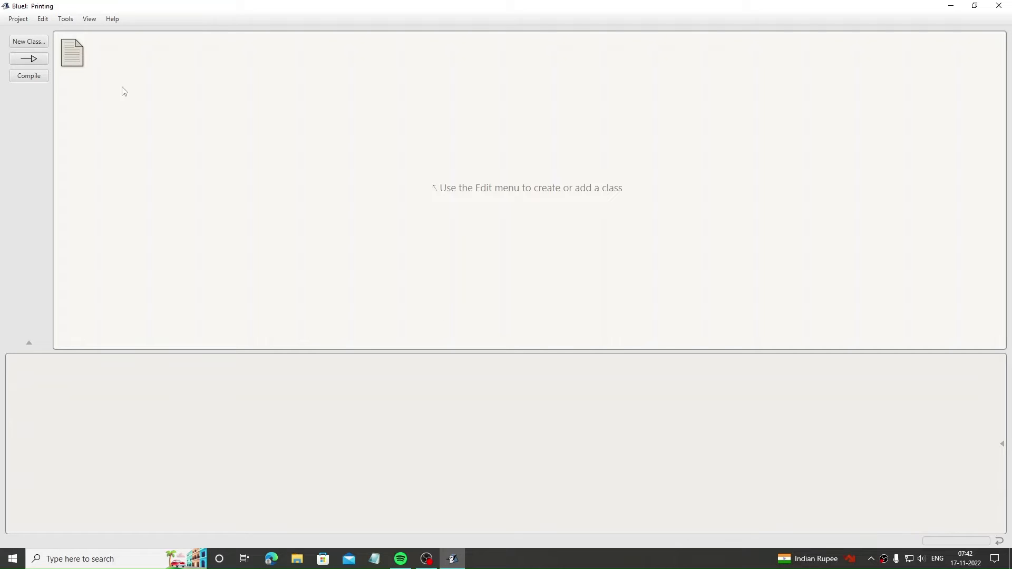
pyautogui.moveTo(28, 41)
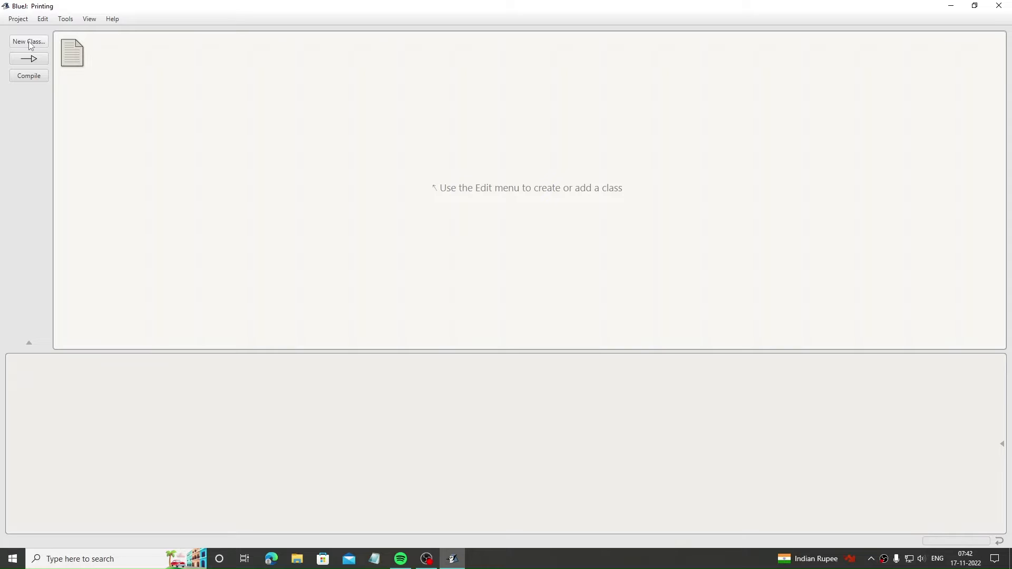
# Step: Create a new Java class tut1 in the Printing project and open its template code
pyautogui.click(28, 41)
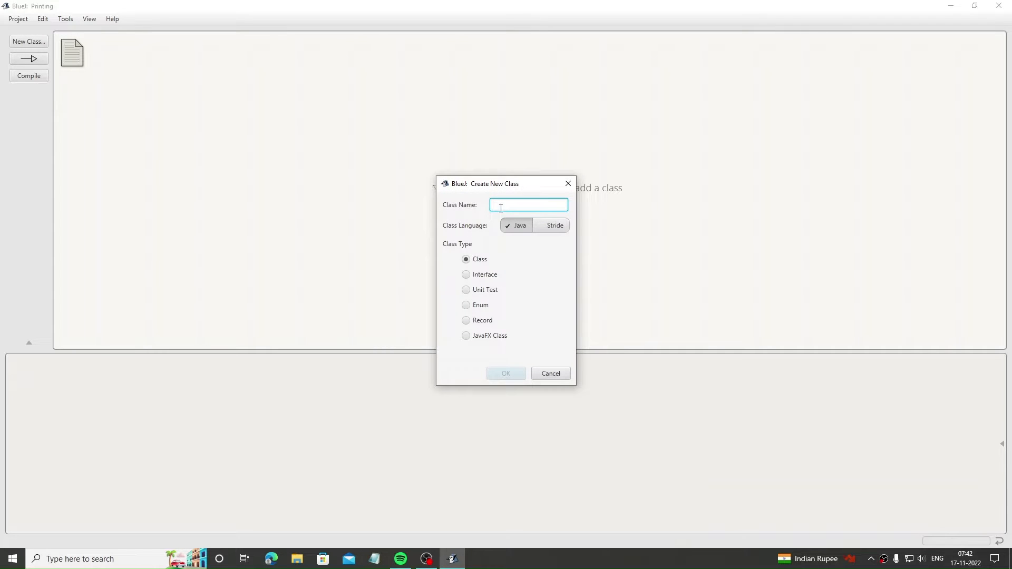
pyautogui.moveTo(554, 210)
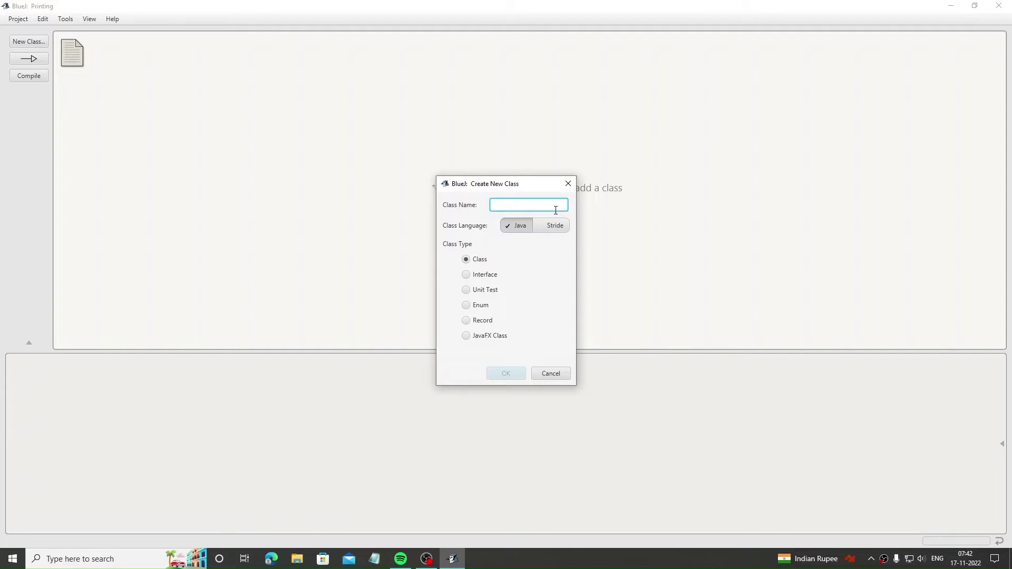
pyautogui.write('P')
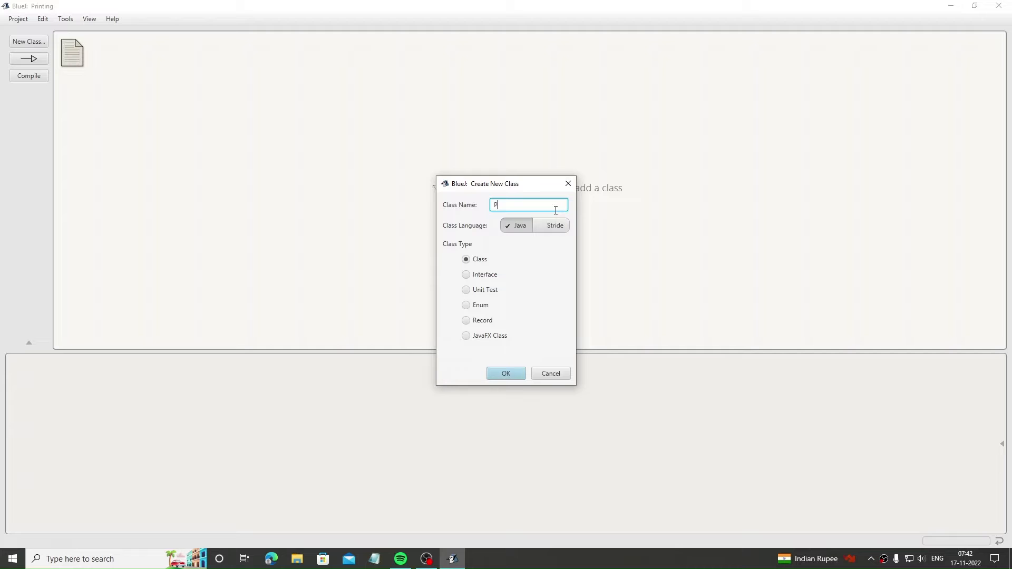
pyautogui.write('rinting')
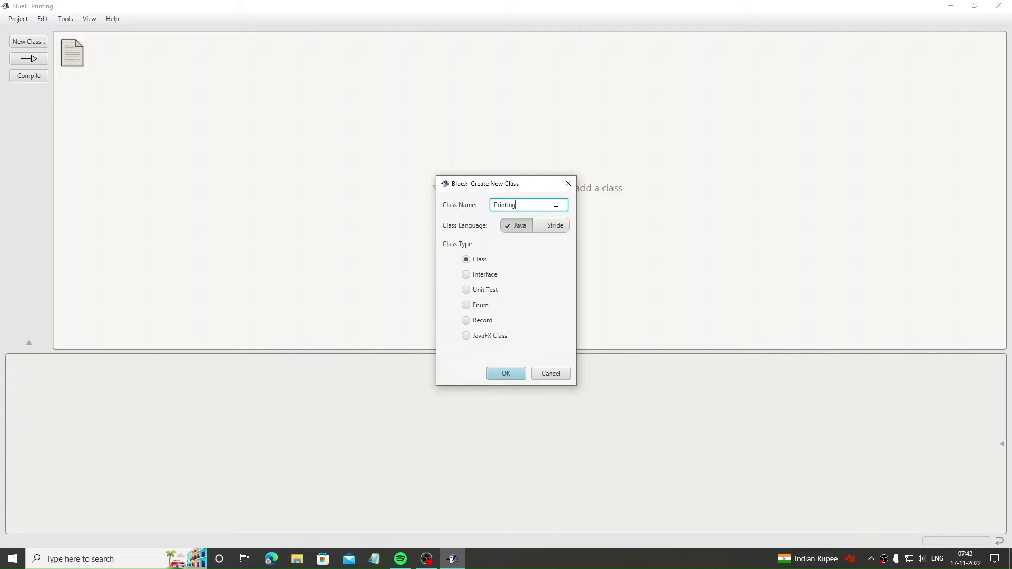
pyautogui.click(506, 373)
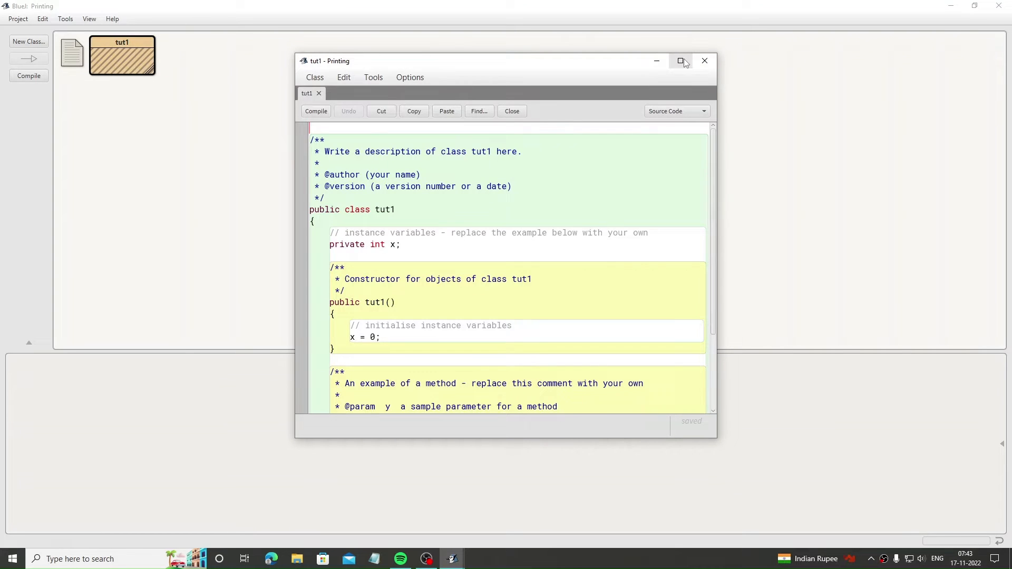
# Step: Maximize the tut1 editor, delete the template code, and begin typing 'class'
pyautogui.click(680, 61)
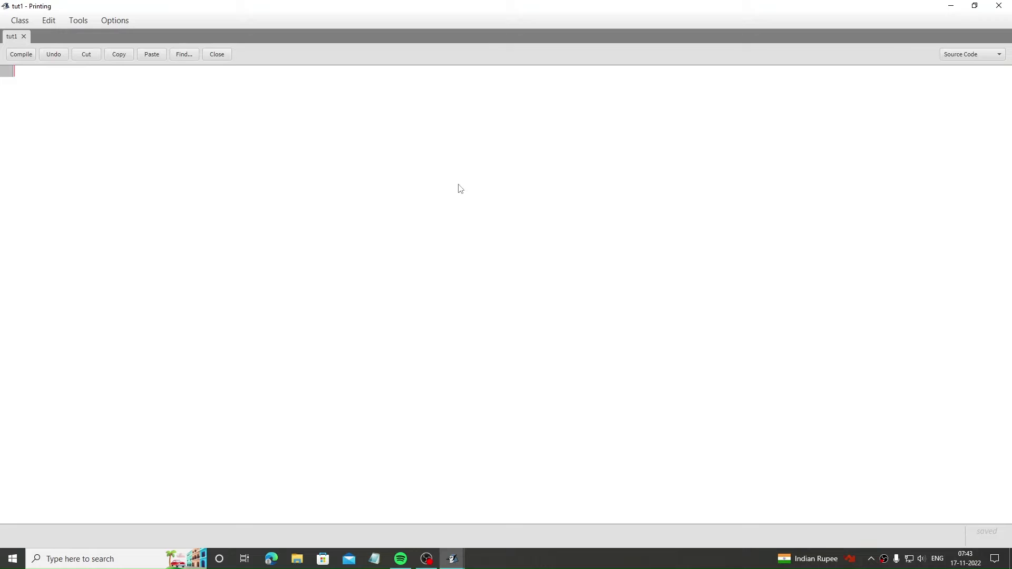
pyautogui.write('c1')
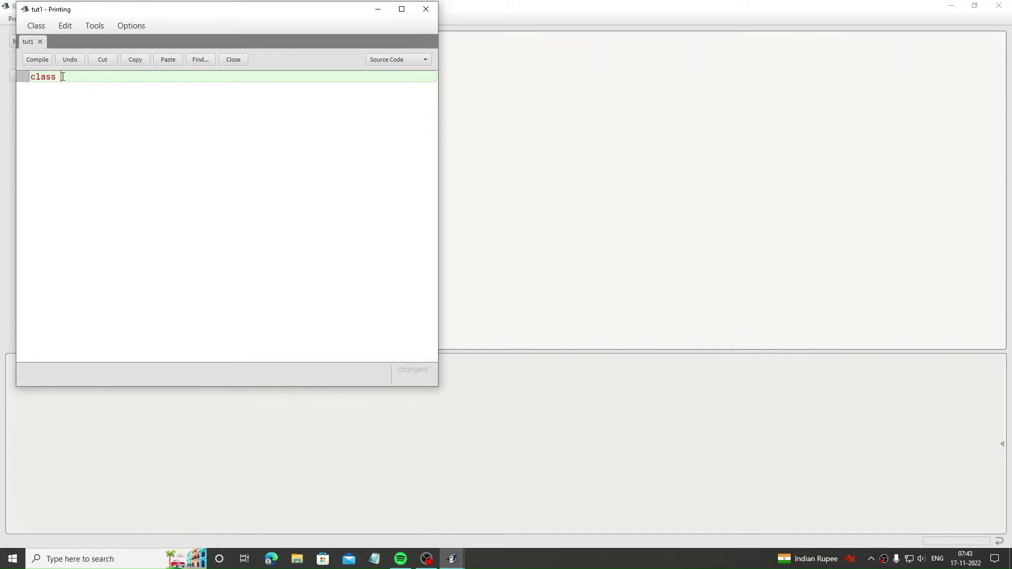
# Step: Declare class tut1 with public static void main(String args[]) and start a '// types of' comment
pyautogui.write('tut')
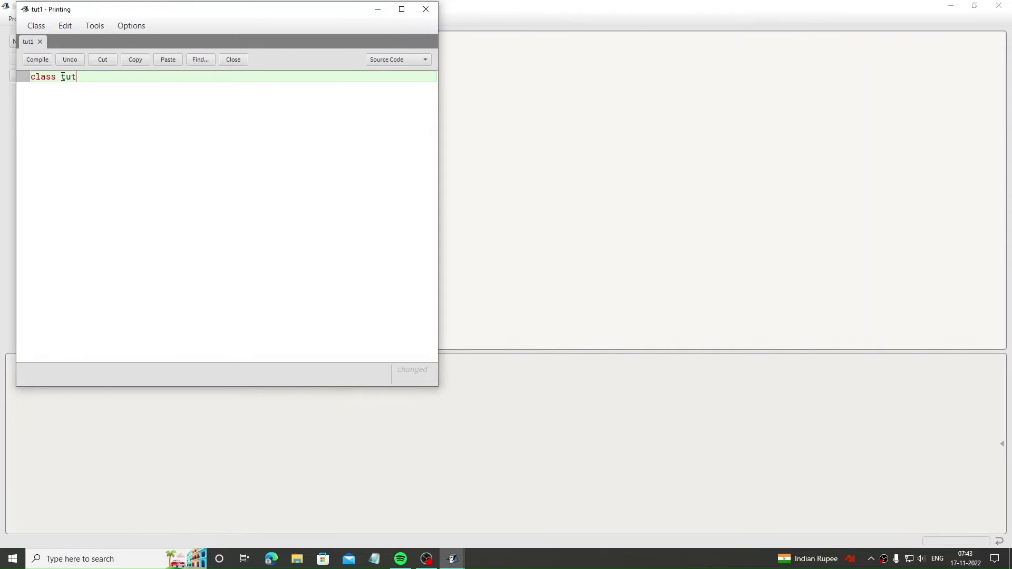
pyautogui.write('1{')
pyautogui.write('publi')
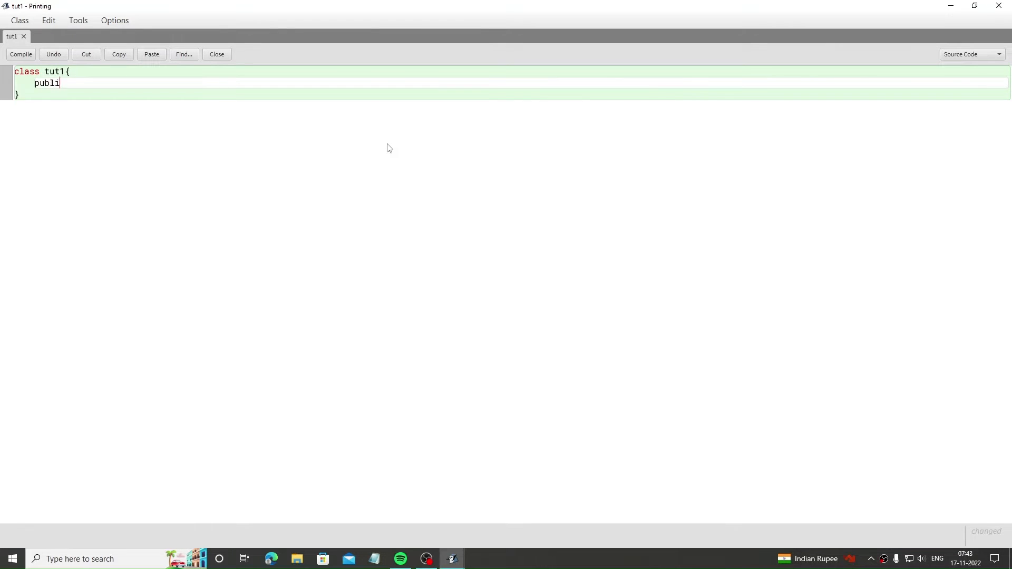
pyautogui.write('c static')
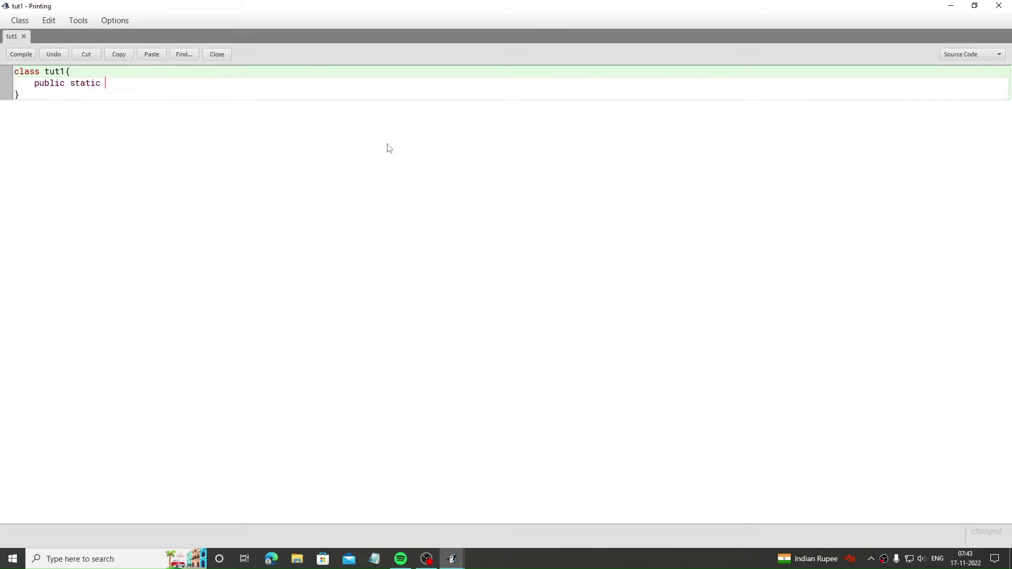
pyautogui.write('void main')
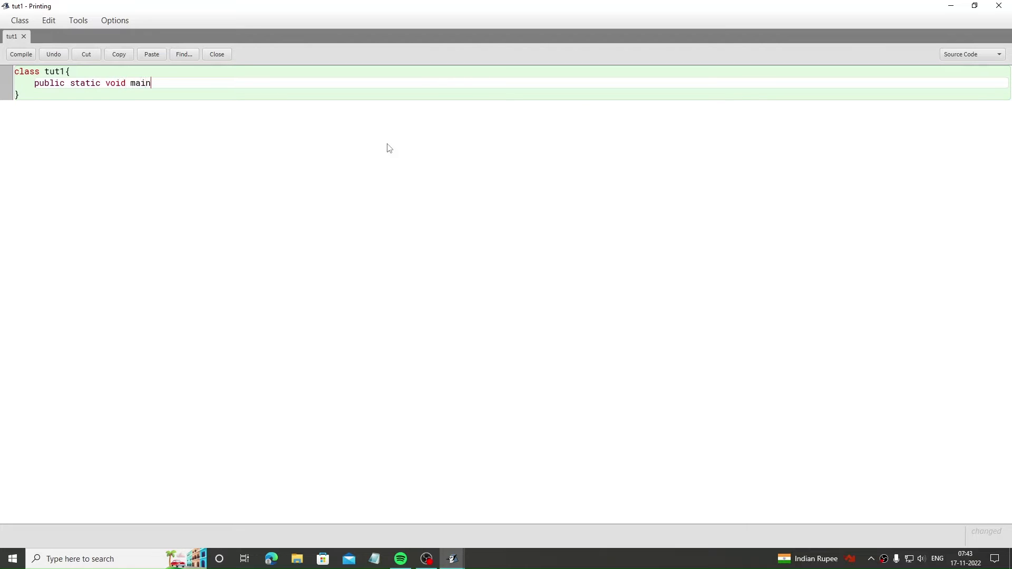
pyautogui.write('stri')
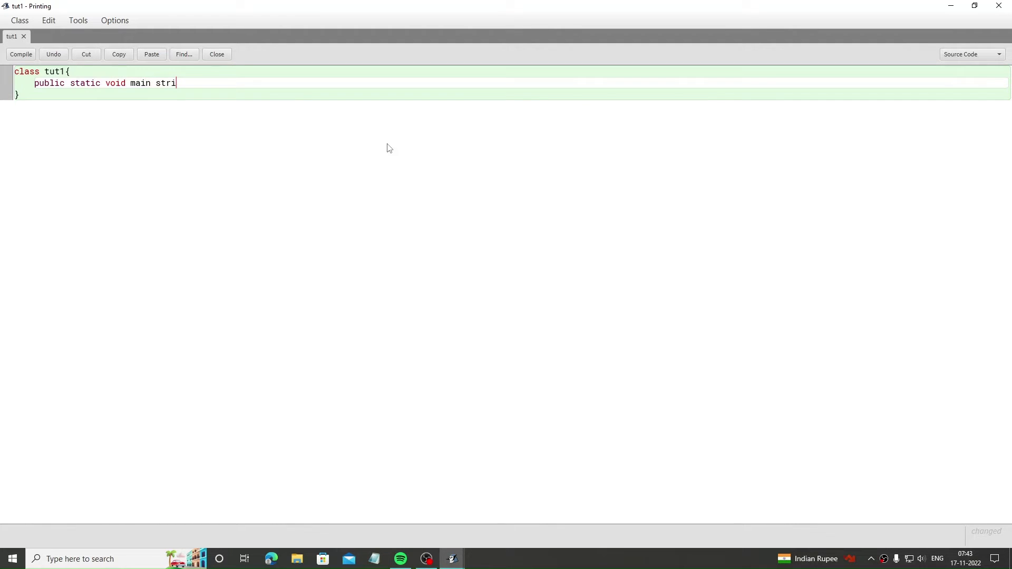
pyautogui.write('(S')
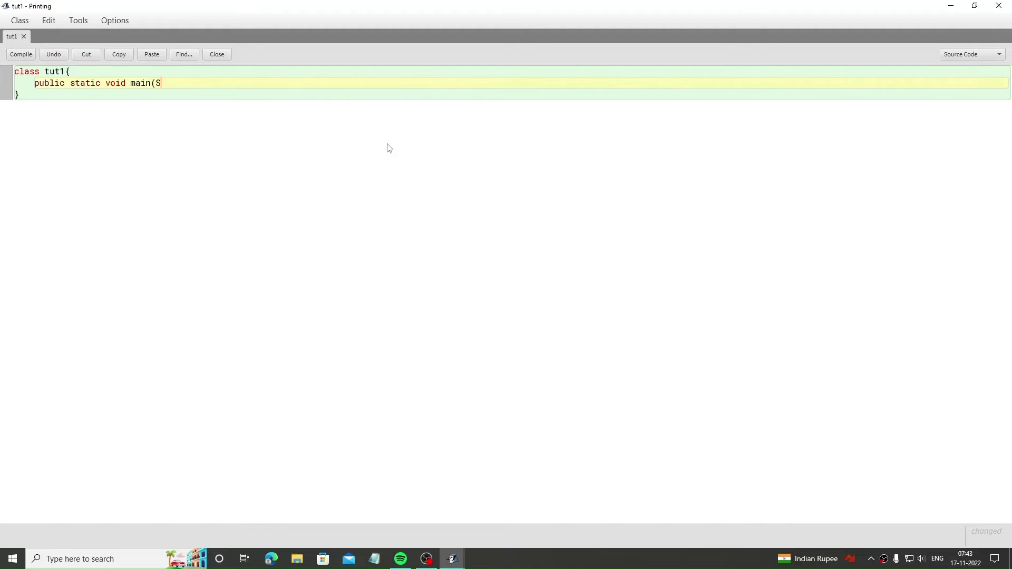
pyautogui.write('tring args')
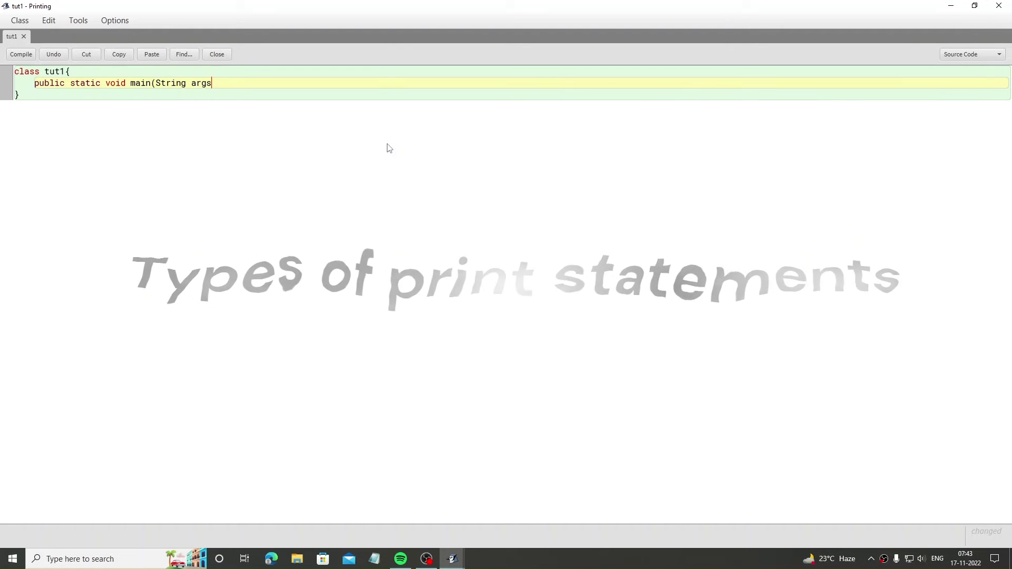
pyautogui.write('[]){')
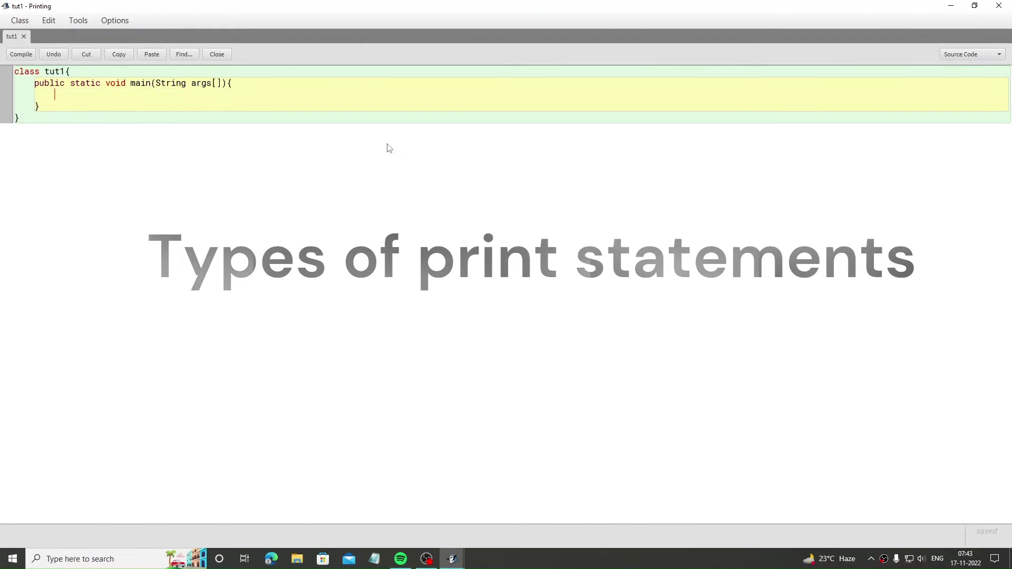
pyautogui.write('// types of')
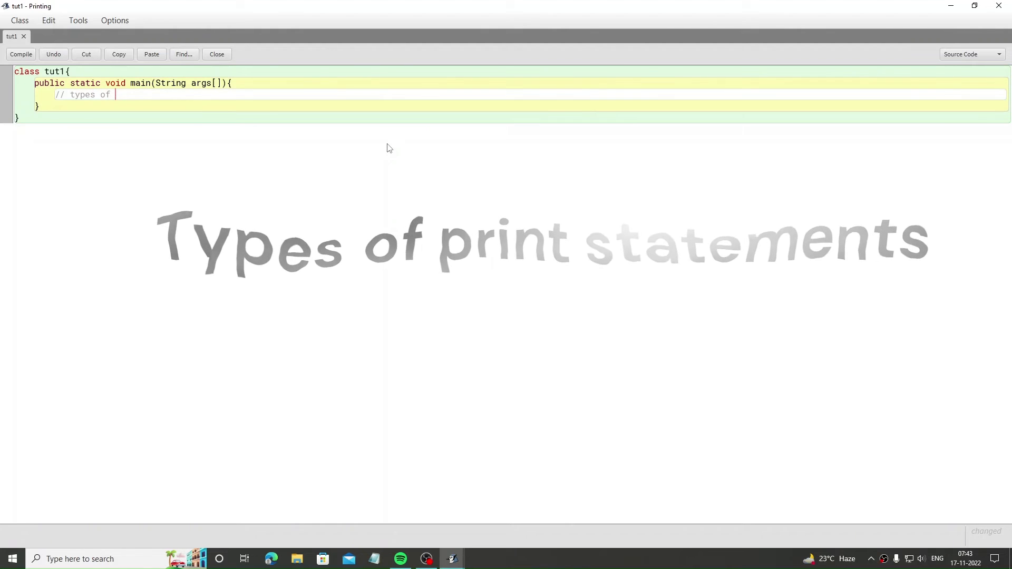
# Step: Add commented println and print statements for "Hello" and "Welcome back", then compile tut1
pyautogui.write('print stataements')
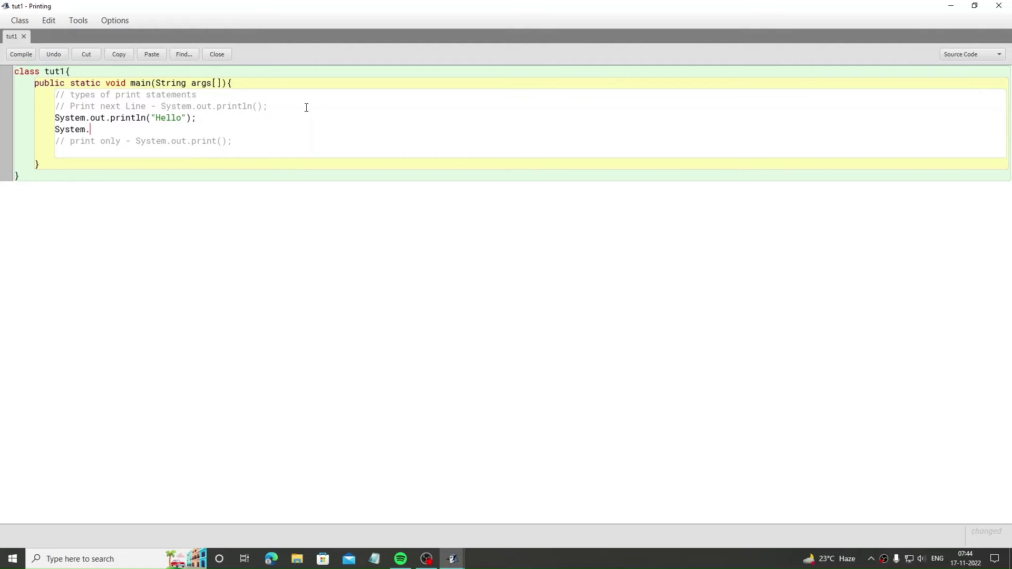
pyautogui.write('out.println')
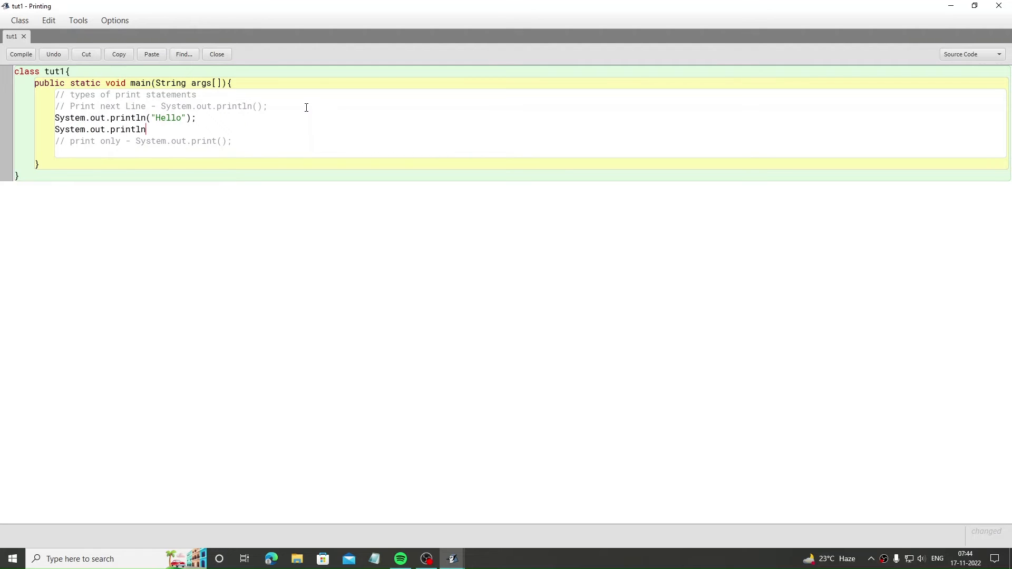
pyautogui.write('("WElcome back");')
pyautogui.write('System.out.print("')
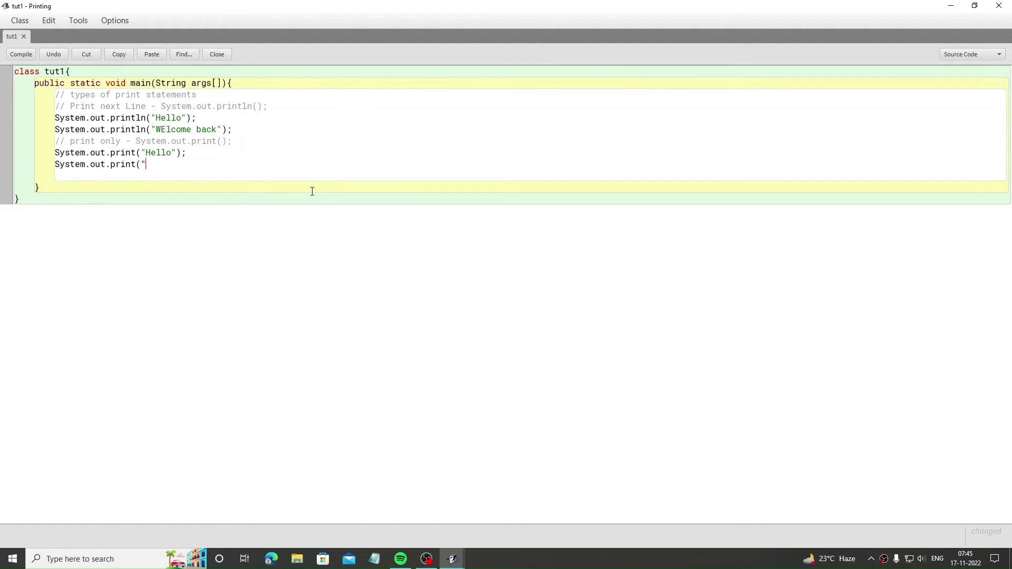
pyautogui.write('Welcome back");')
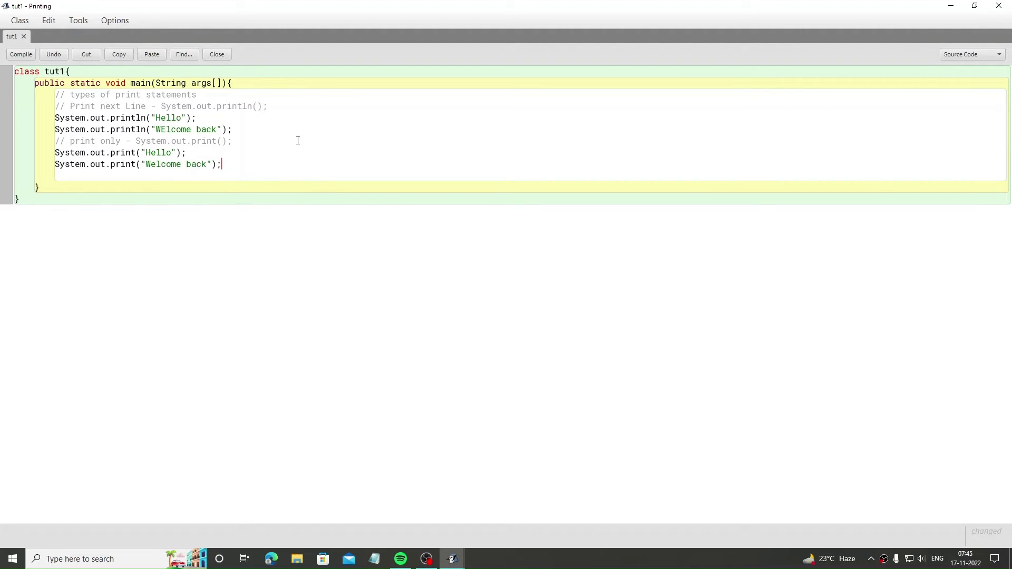
pyautogui.moveTo(77, 118); pyautogui.dragTo(232, 130)
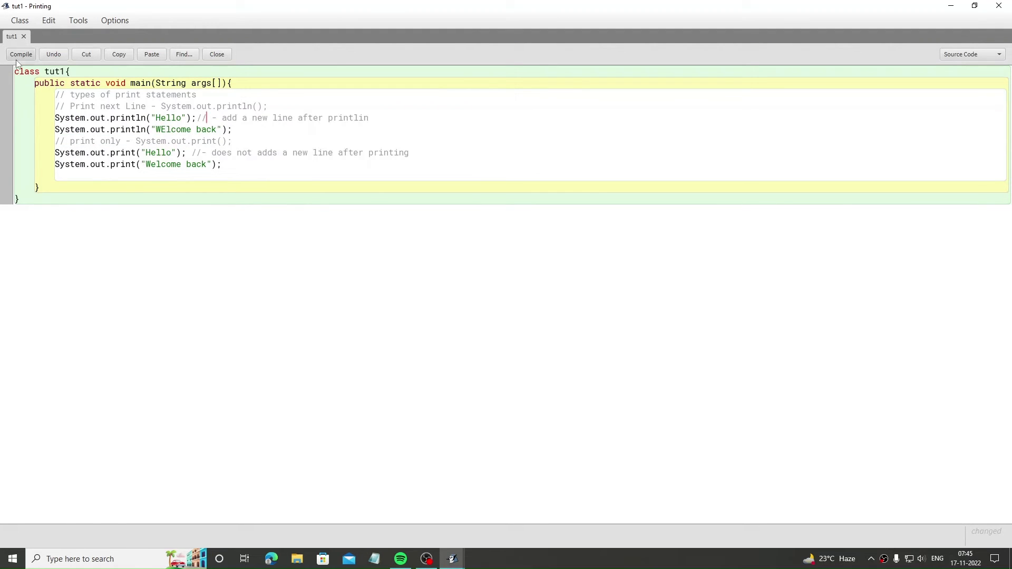
pyautogui.click(20, 54)
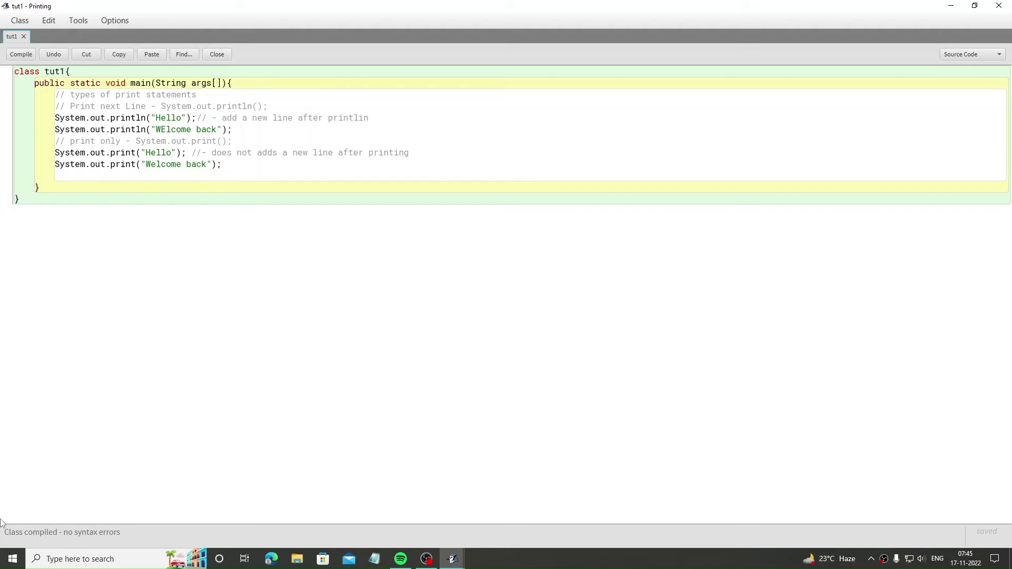
pyautogui.moveTo(40, 540)
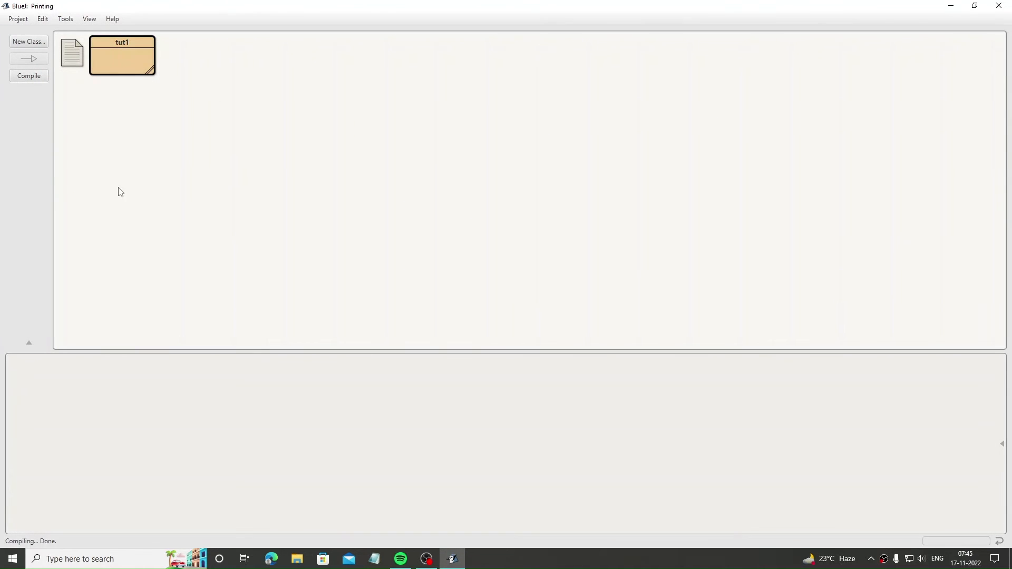
# Step: Call tut1's void main(String[] args) with no arguments to print the Hello/Welcome back output
pyautogui.rightClick(121, 55)
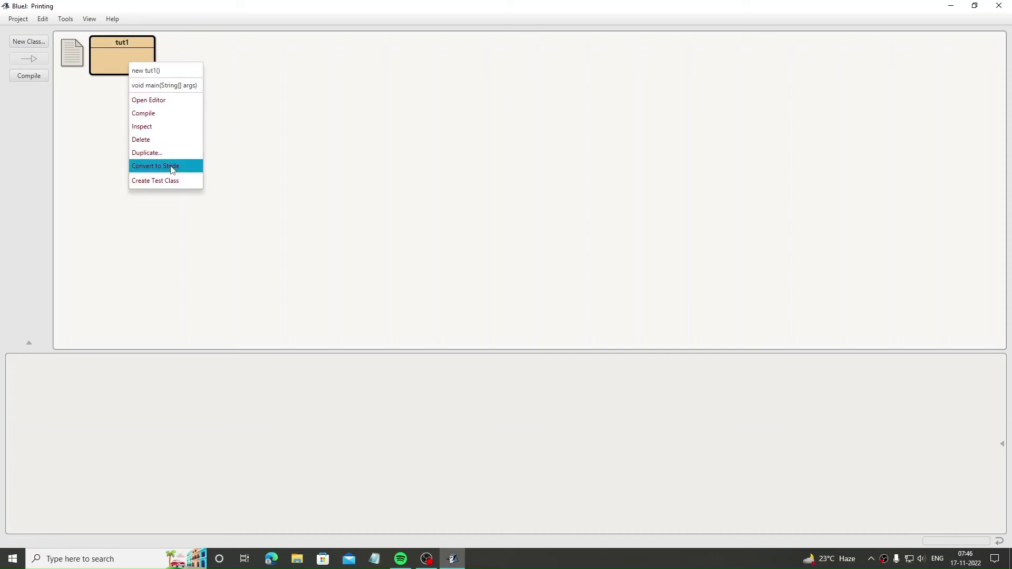
pyautogui.click(164, 85)
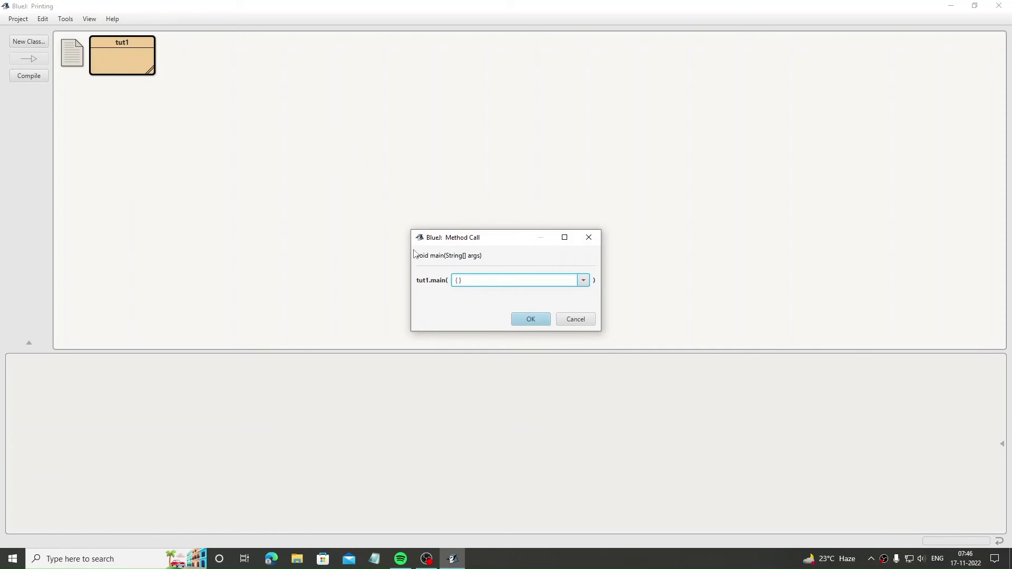
pyautogui.click(530, 318)
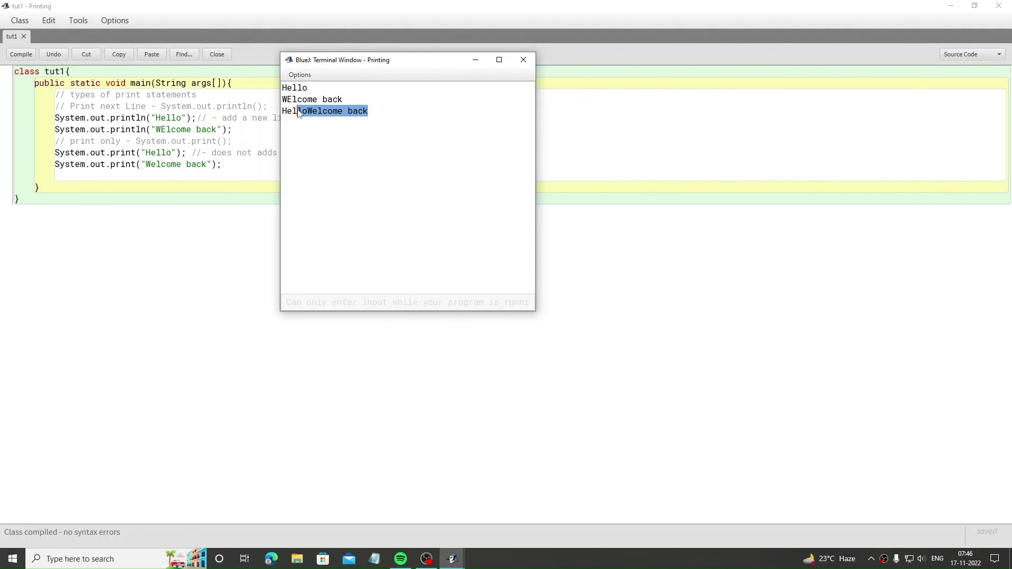
pyautogui.moveTo(396, 139)
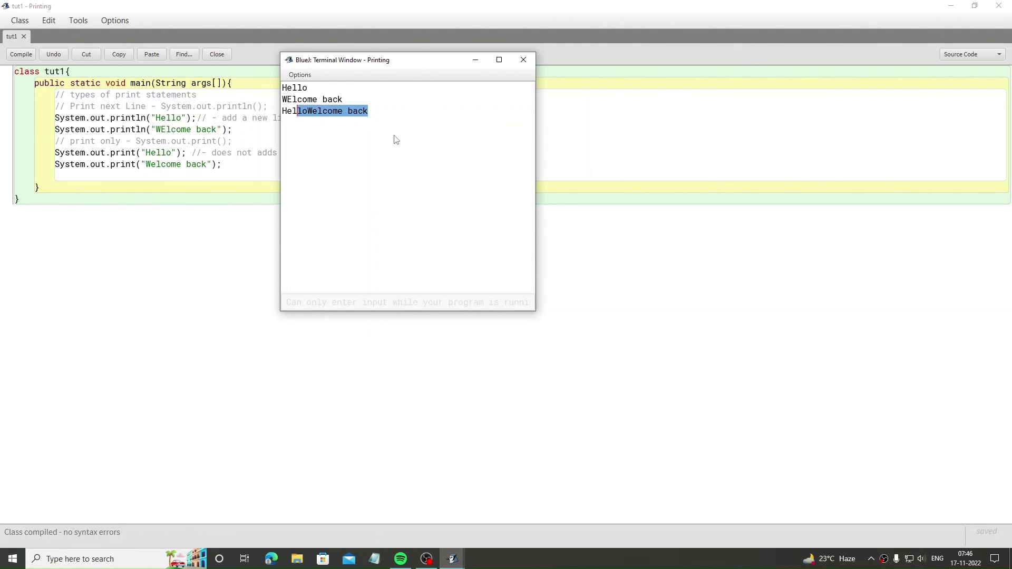
pyautogui.moveTo(415, 139)
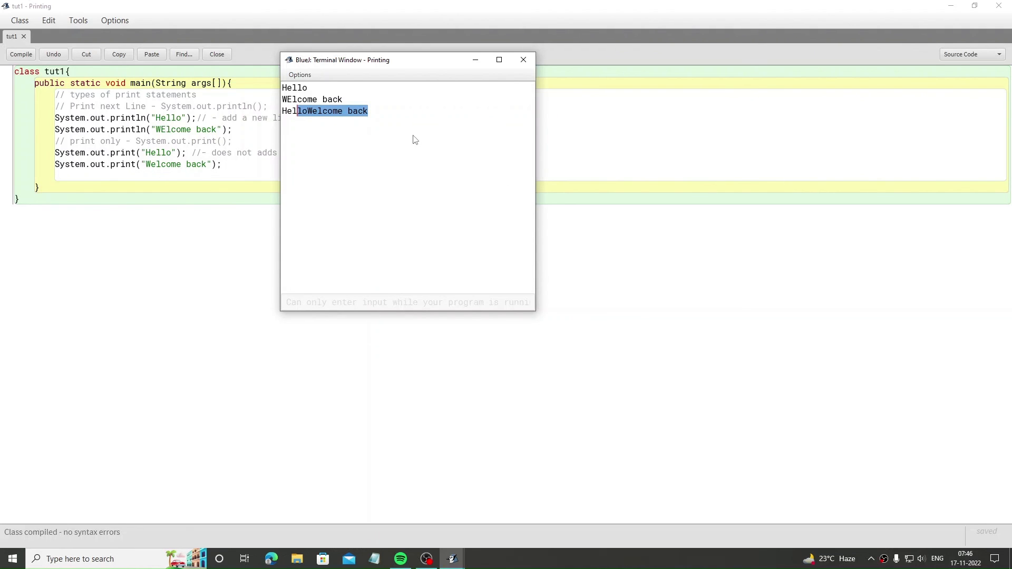